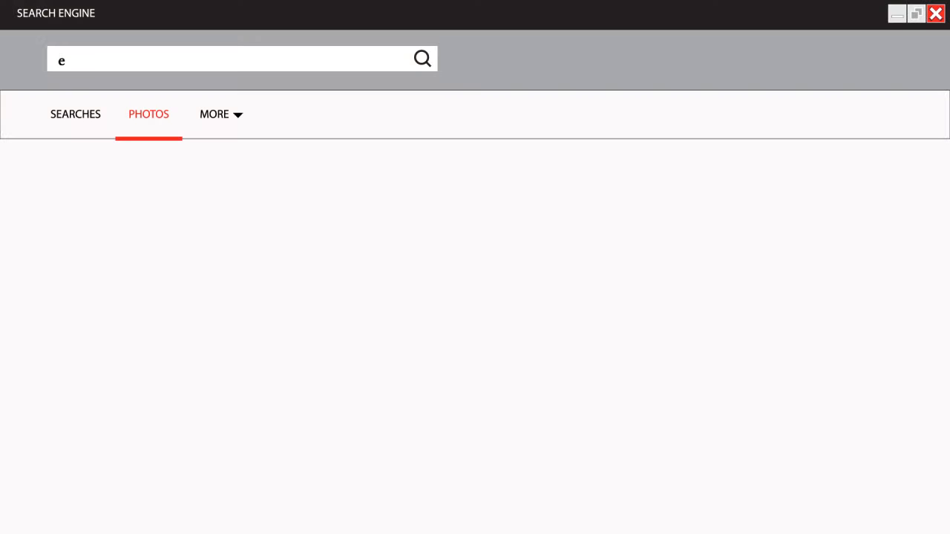
{"action": "type", "text": "lements of CSR"}
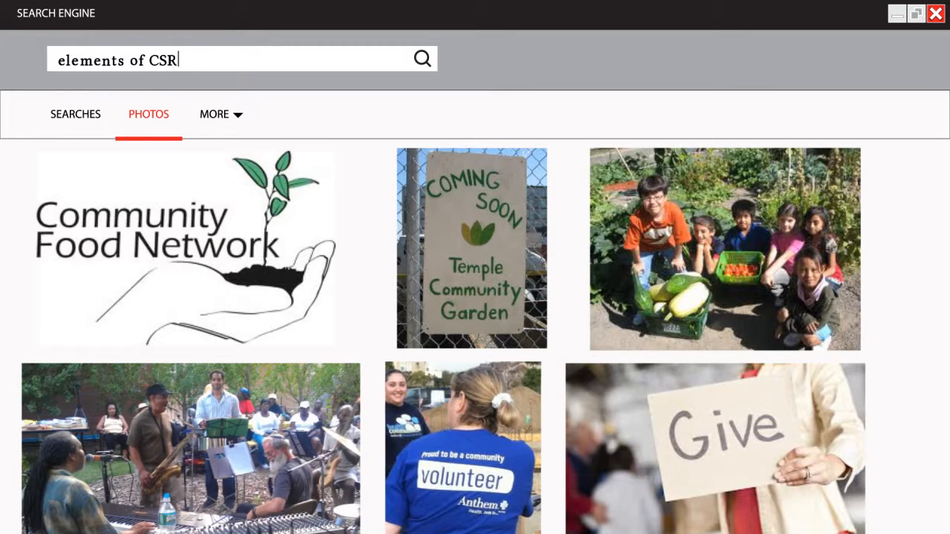
{"action": "mouse_move", "coordinate": [423, 324]}
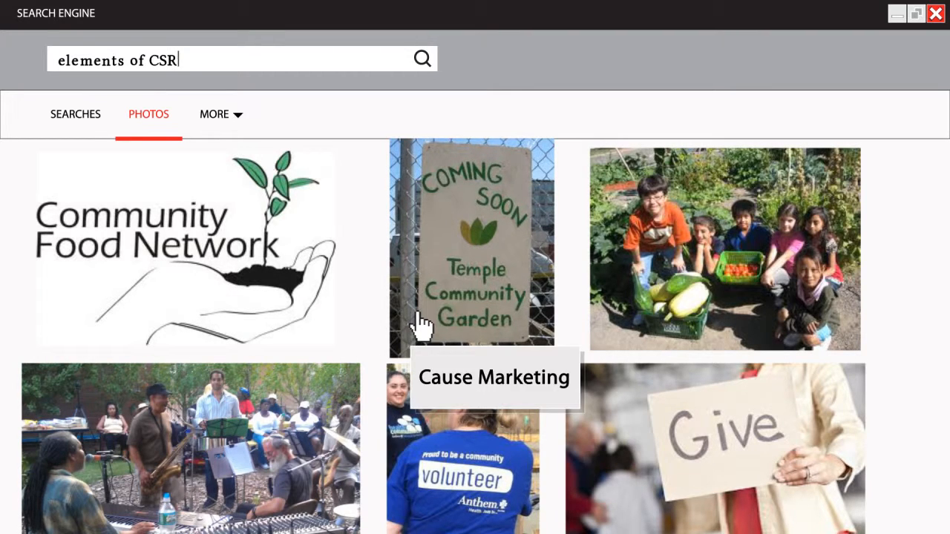
{"action": "mouse_move", "coordinate": [280, 389]}
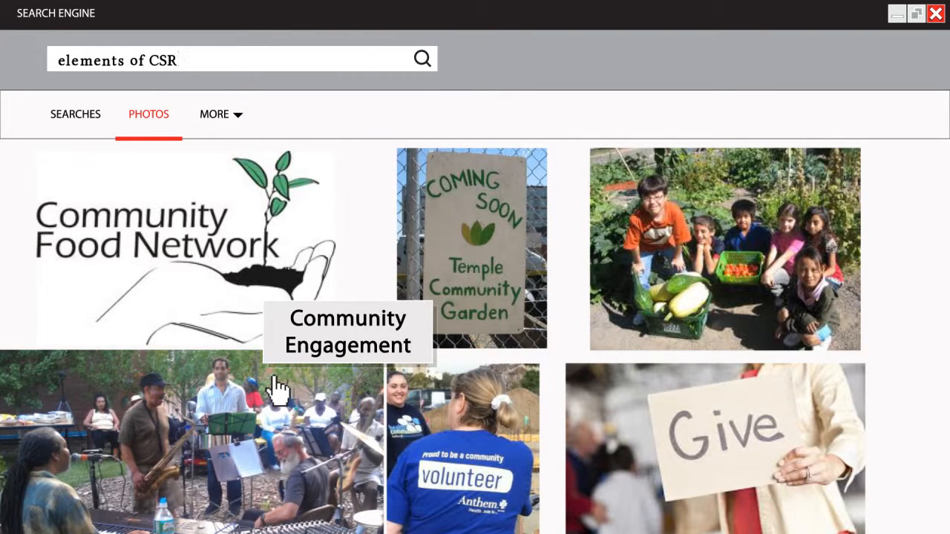
{"action": "mouse_move", "coordinate": [609, 383]}
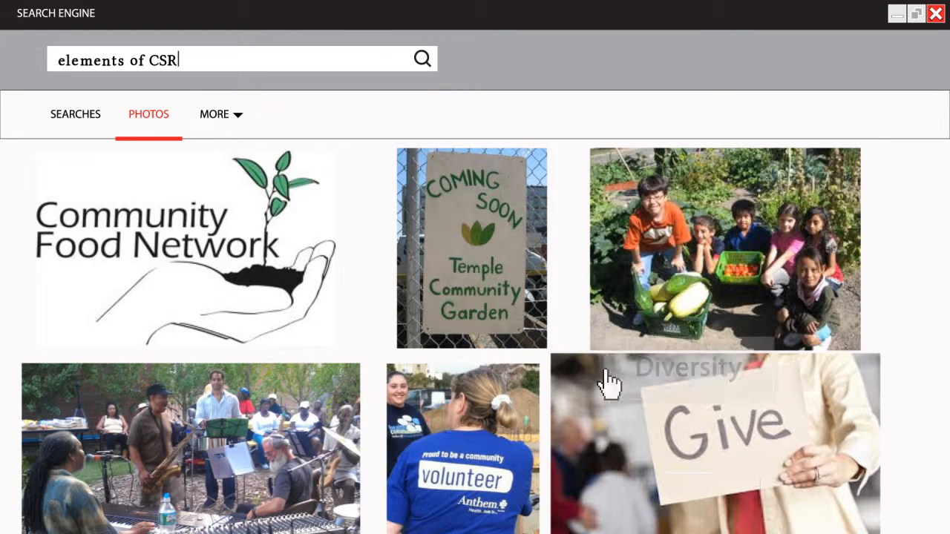